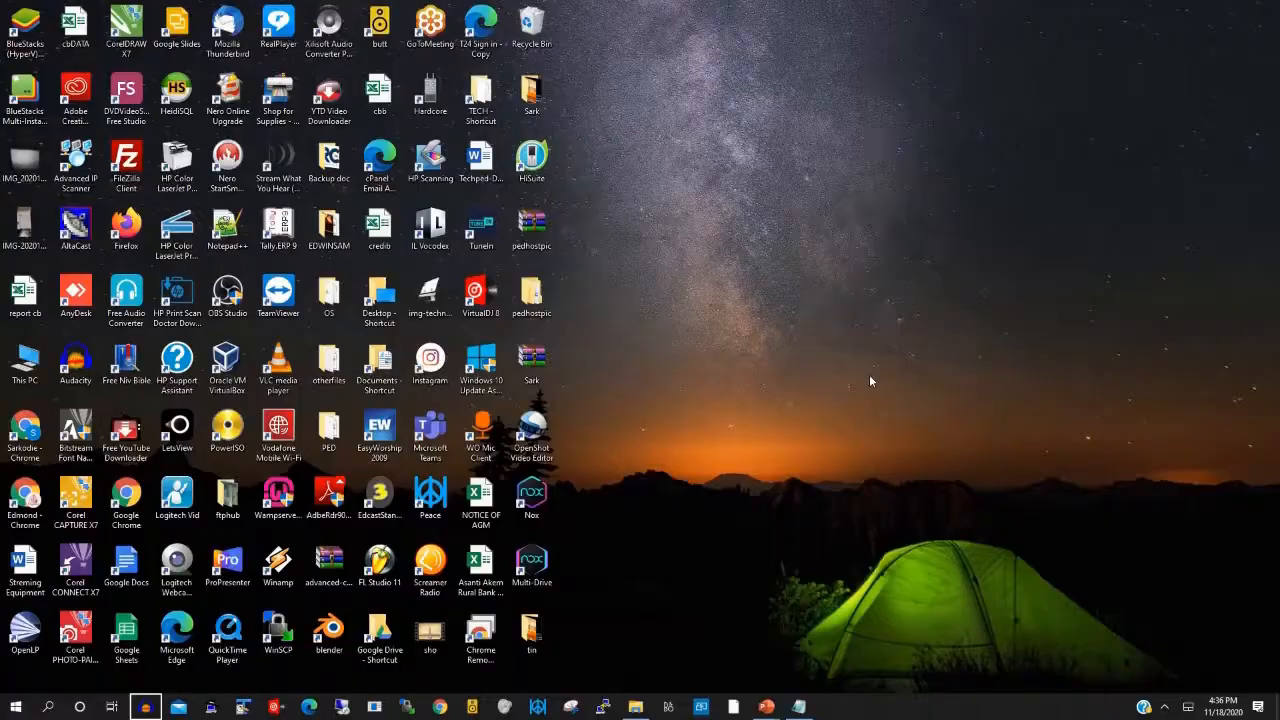
{"action": "mouse_move", "coordinate": [790, 368]}
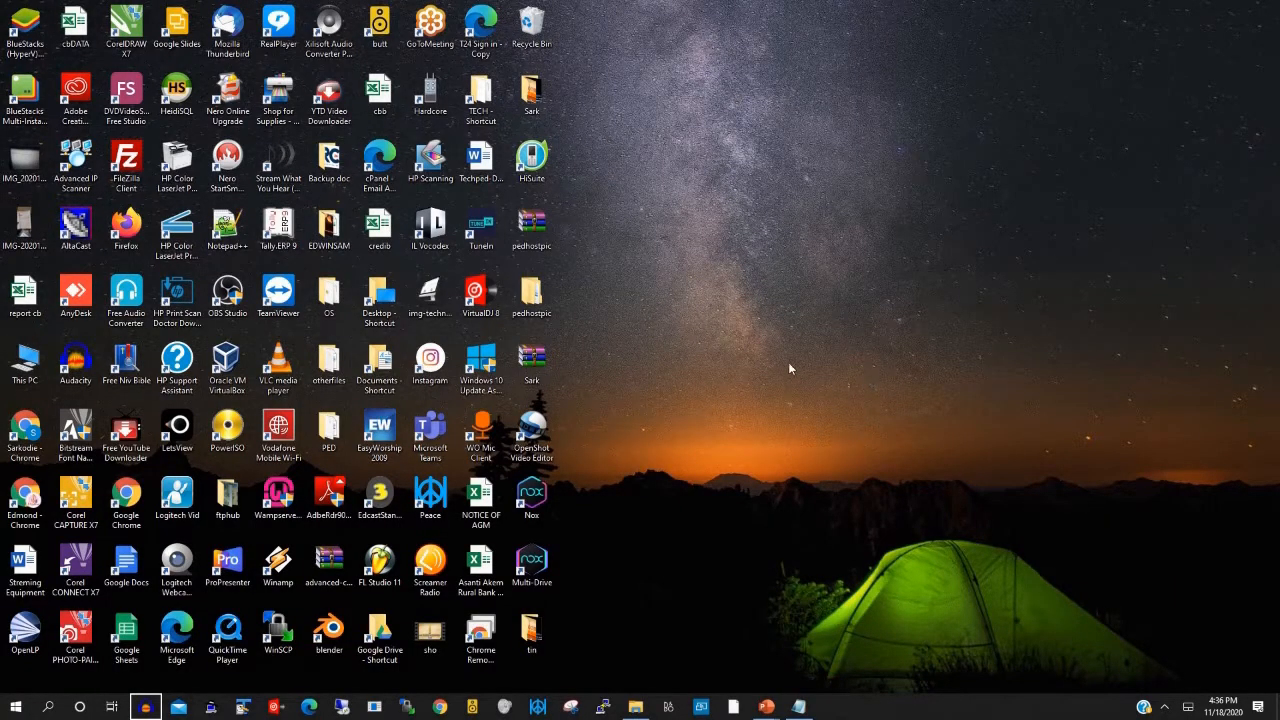
{"action": "mouse_move", "coordinate": [648, 296]}
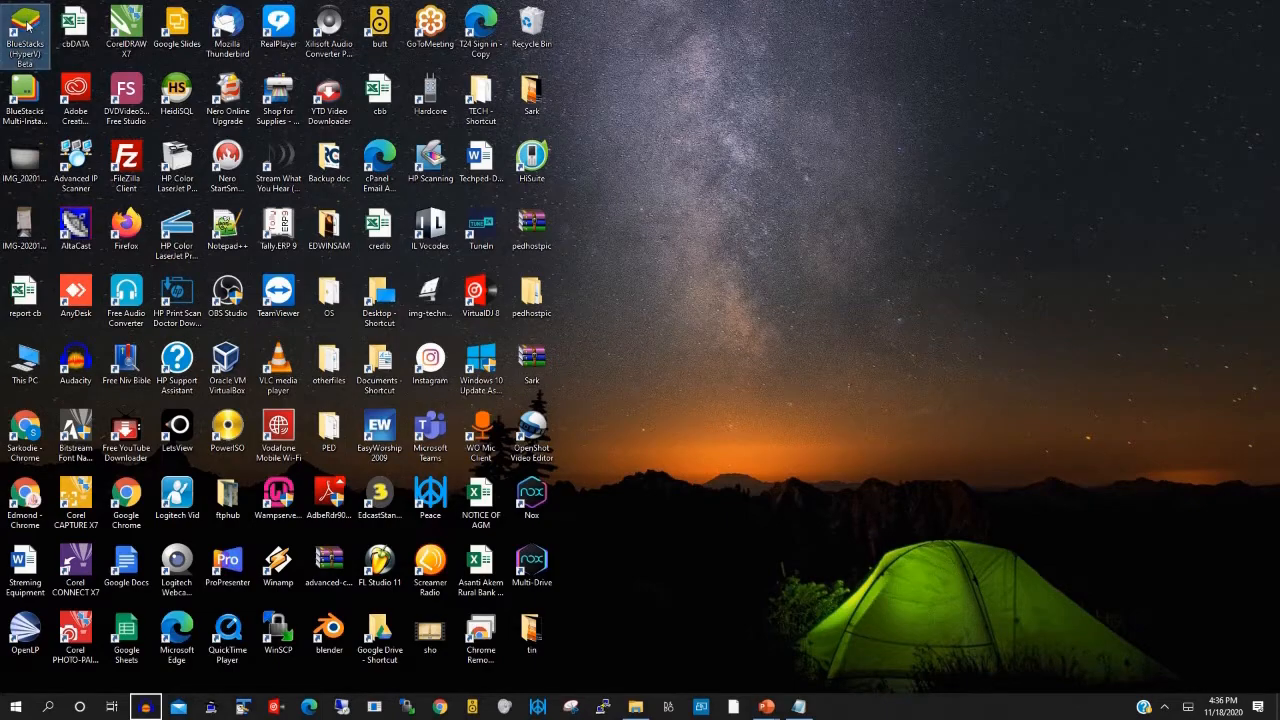
{"action": "mouse_move", "coordinate": [804, 436]}
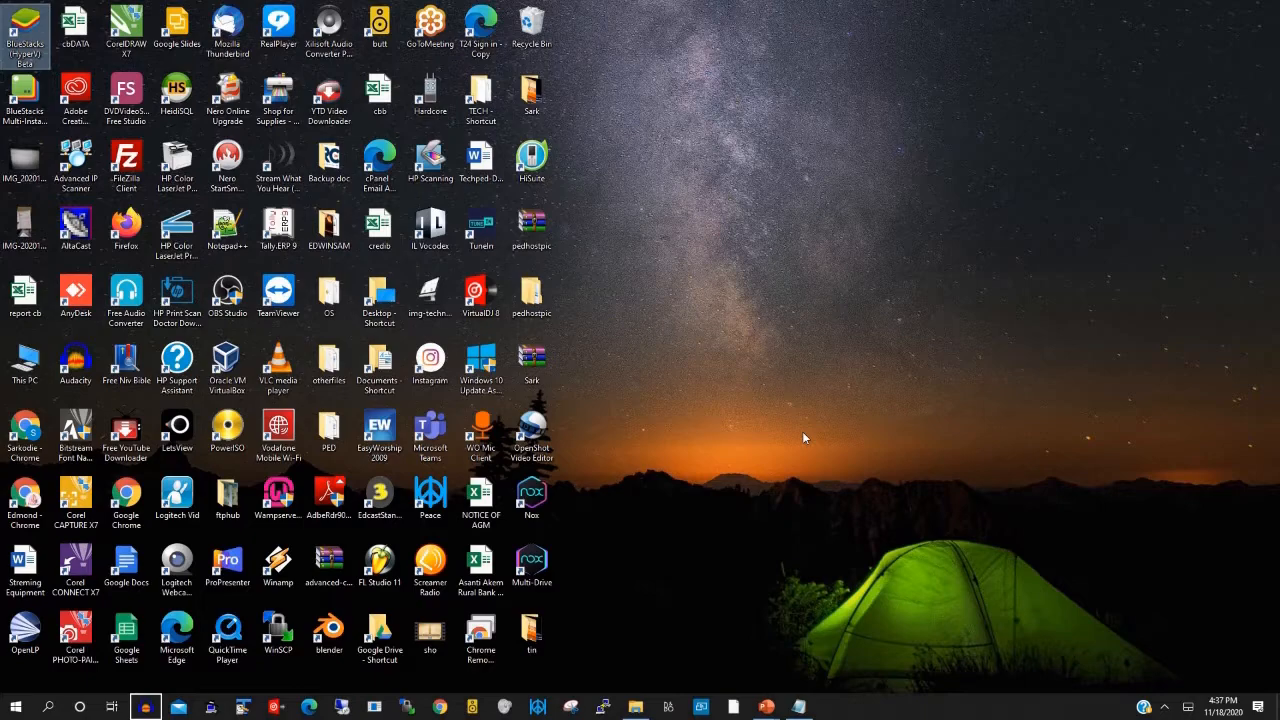
Step: Launch BlueStacks (Hyper-V) from the desktop and dismiss the 'Hyper-V is disabled' error
{"action": "double_click", "coordinate": [24, 30]}
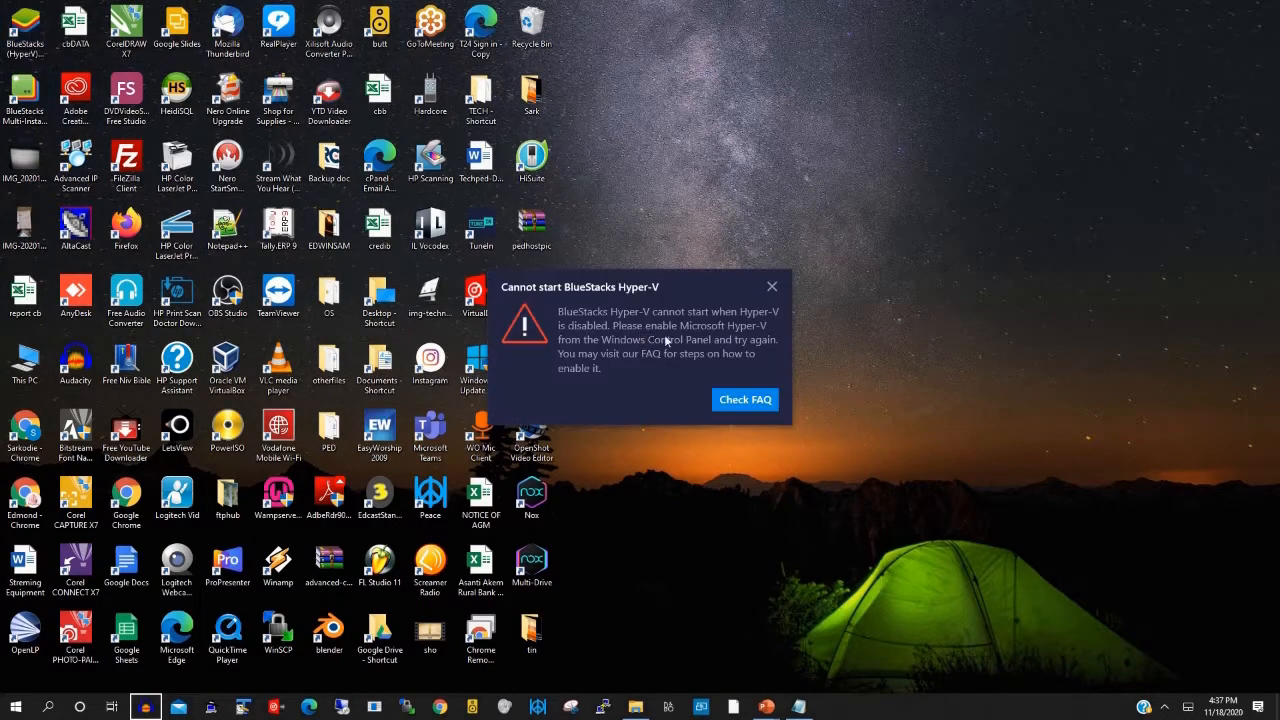
{"action": "mouse_move", "coordinate": [660, 328]}
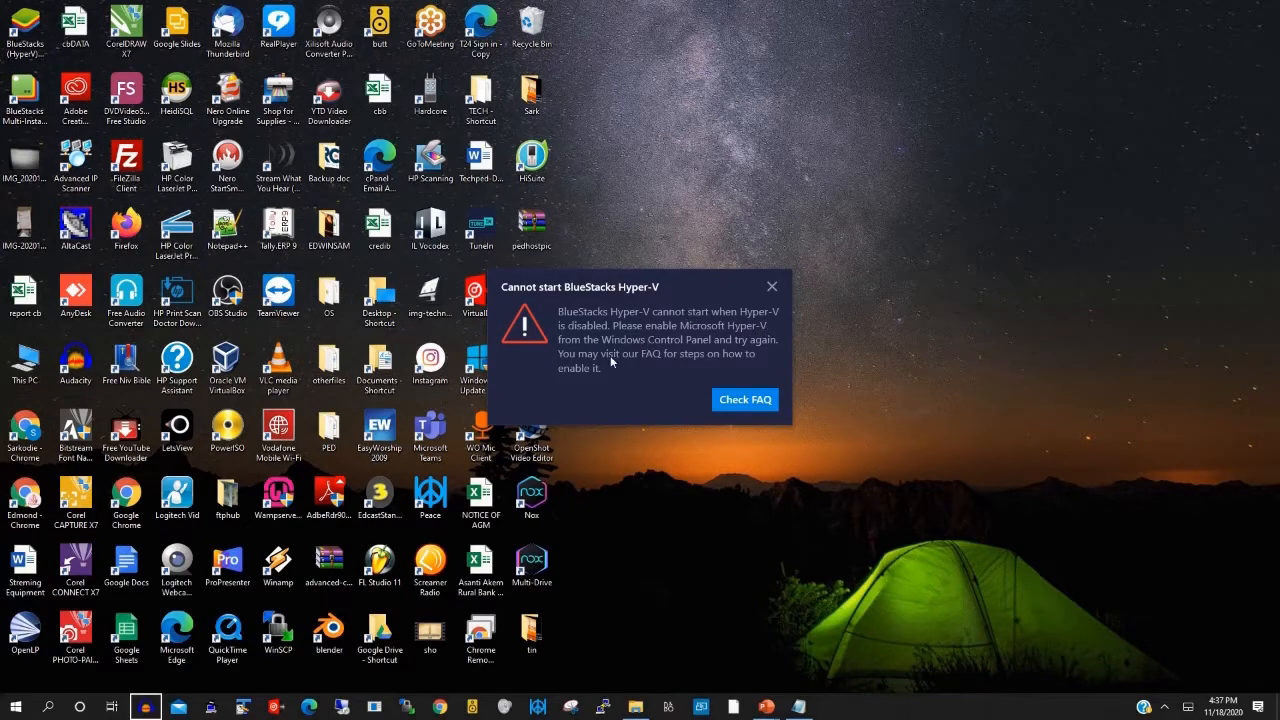
{"action": "mouse_move", "coordinate": [772, 288]}
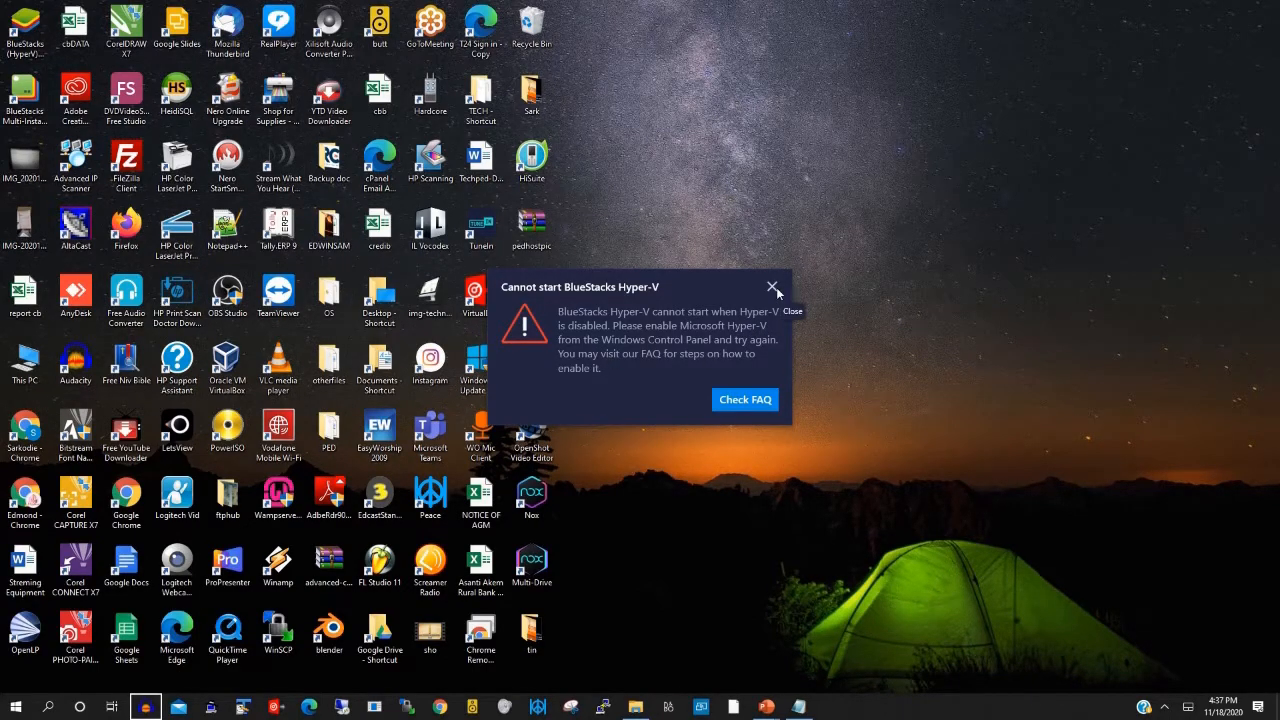
{"action": "left_click", "coordinate": [772, 288]}
{"action": "type", "text": "h"}
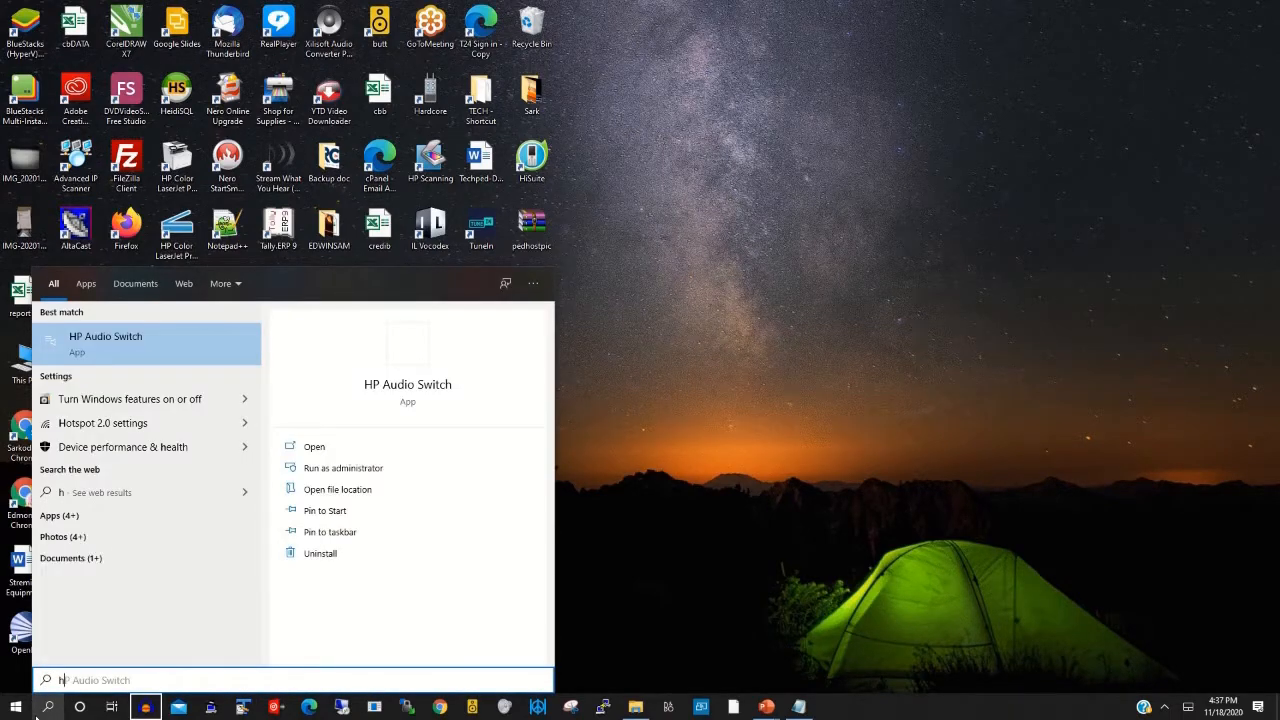
Step: Search 'hyper' in Start and choose 'Turn Windows features on or off'
{"action": "type", "text": "yper"}
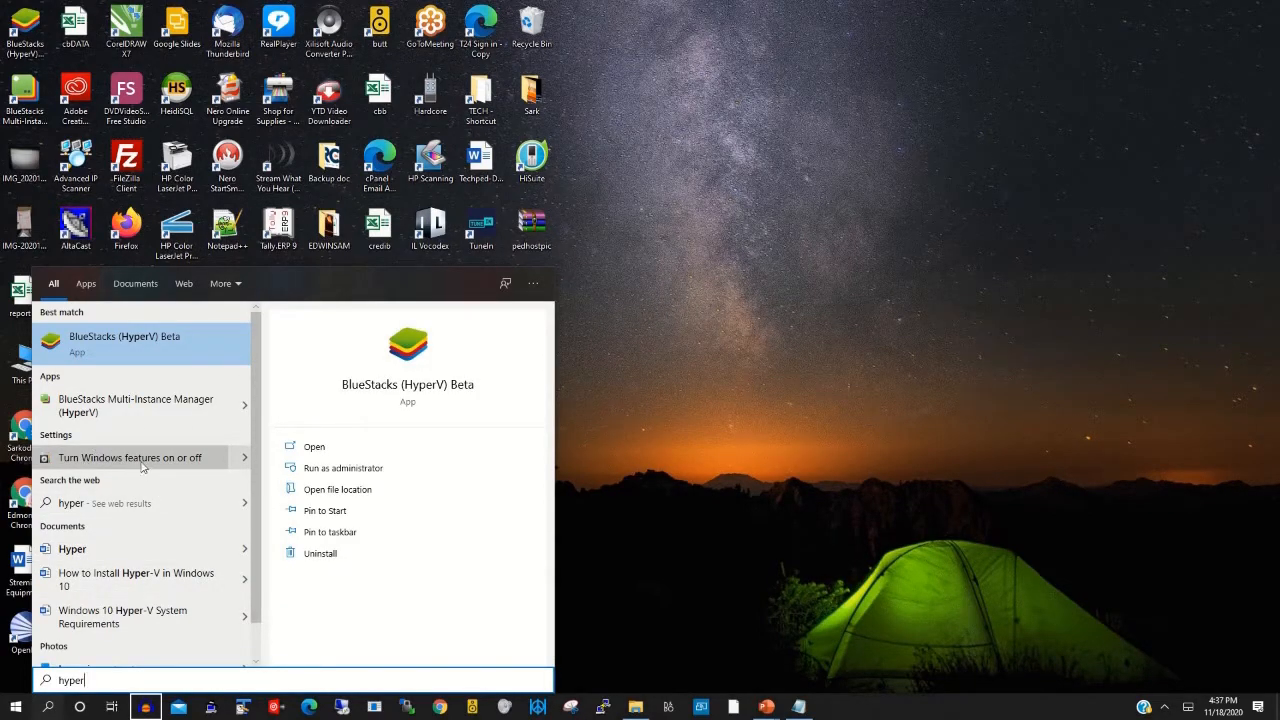
{"action": "left_click", "coordinate": [128, 456]}
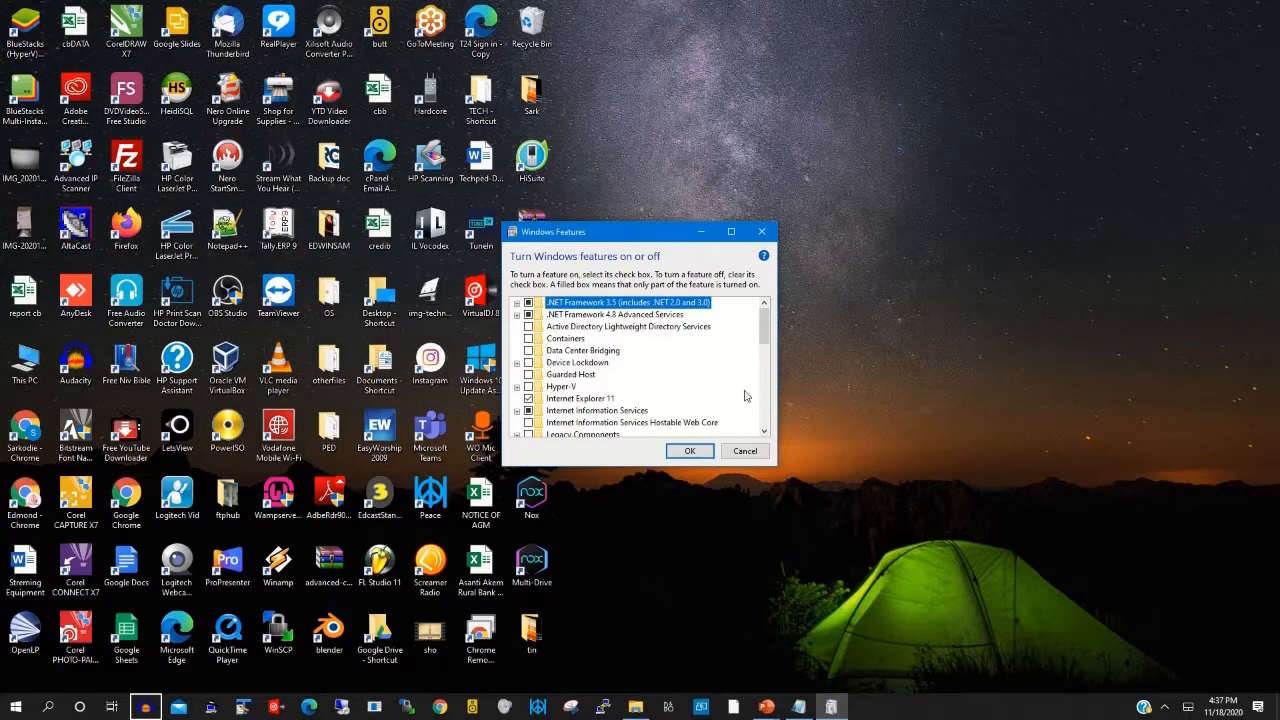
{"action": "mouse_move", "coordinate": [564, 388]}
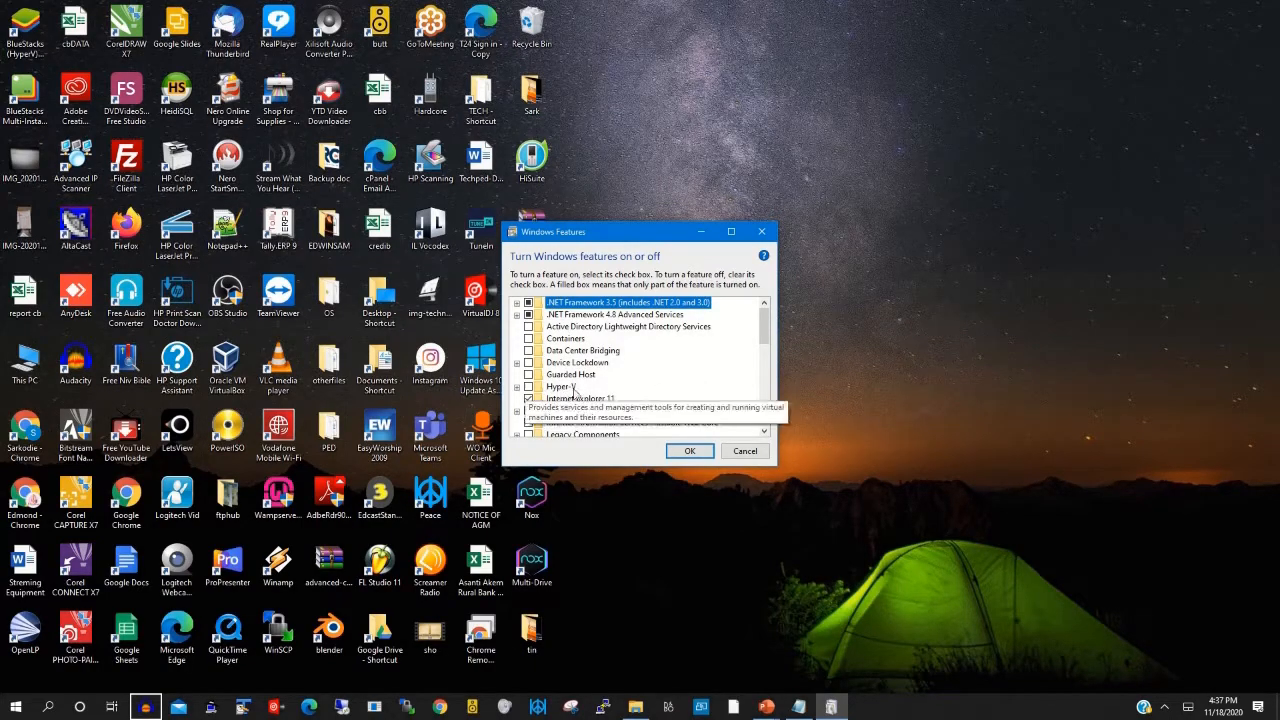
Step: Enable Hyper-V with all its subfeatures checked and confirm with OK
{"action": "left_click", "coordinate": [530, 388]}
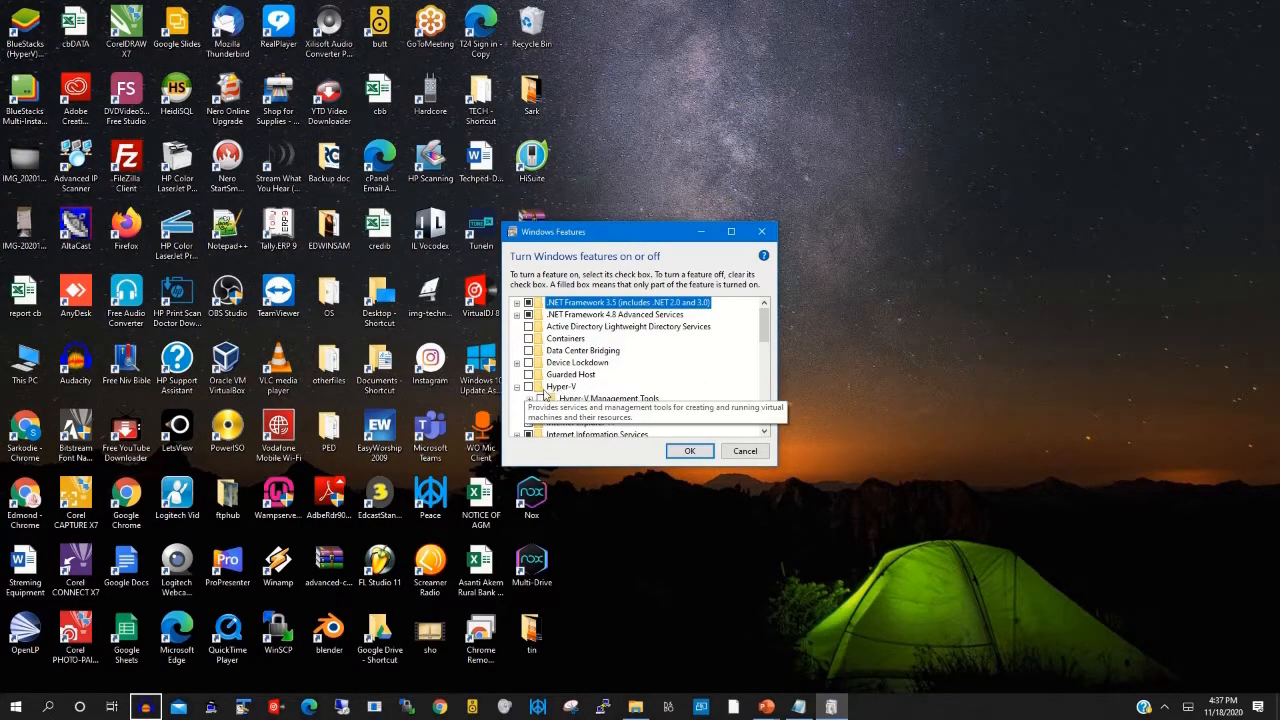
{"action": "left_click", "coordinate": [530, 386]}
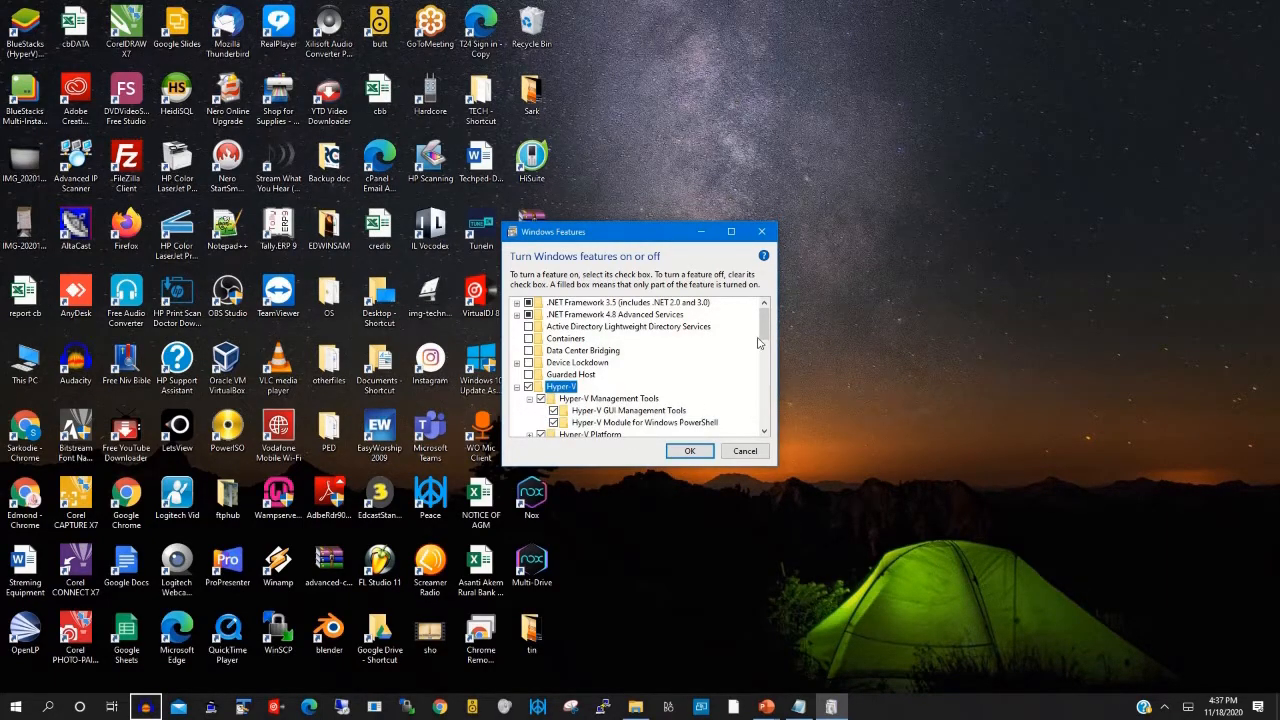
{"action": "scroll", "scroll_direction": "down", "scroll_amount": 3}
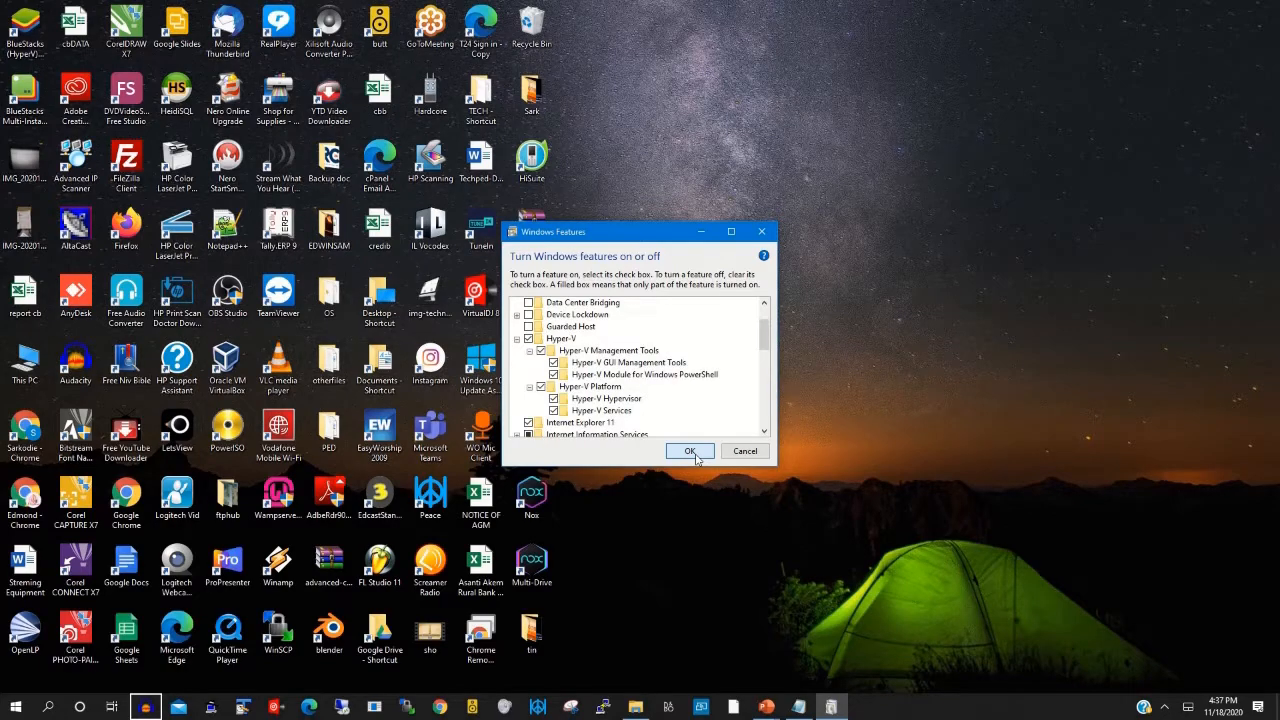
{"action": "left_click", "coordinate": [690, 452]}
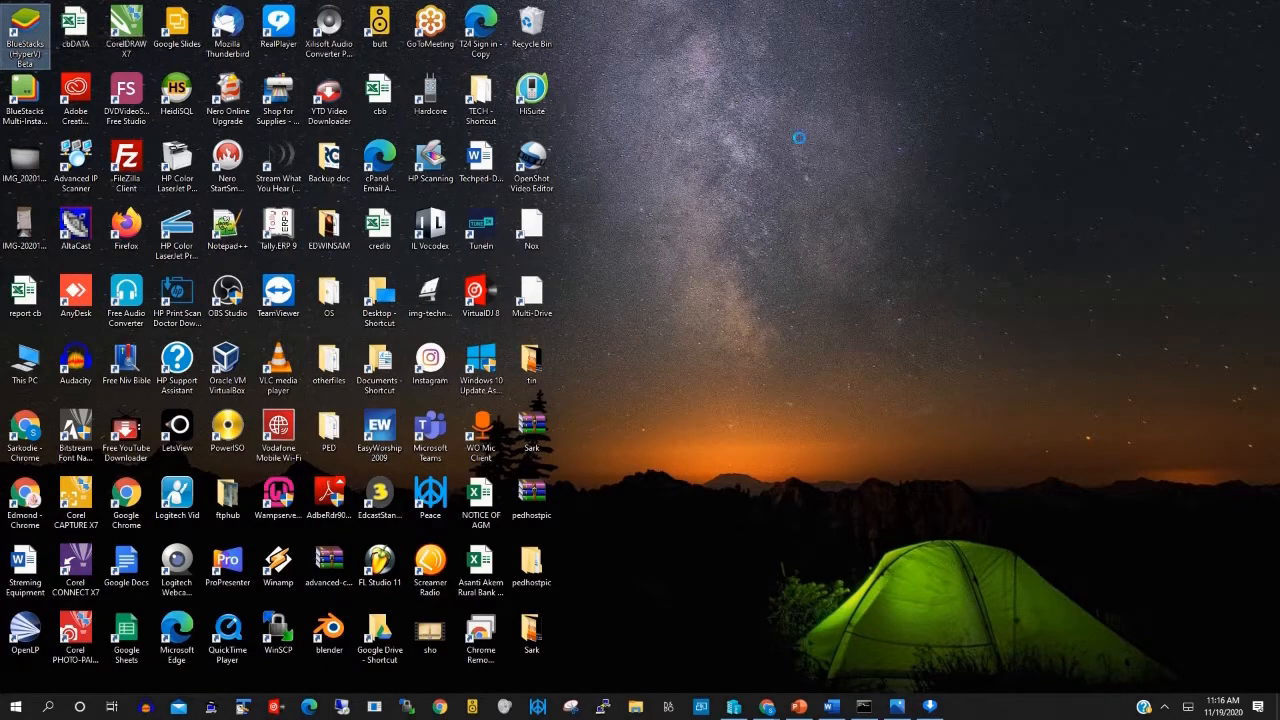
Step: Relaunch BlueStacks (Hyper-V) and let it load to the Game center home
{"action": "double_click", "coordinate": [24, 30]}
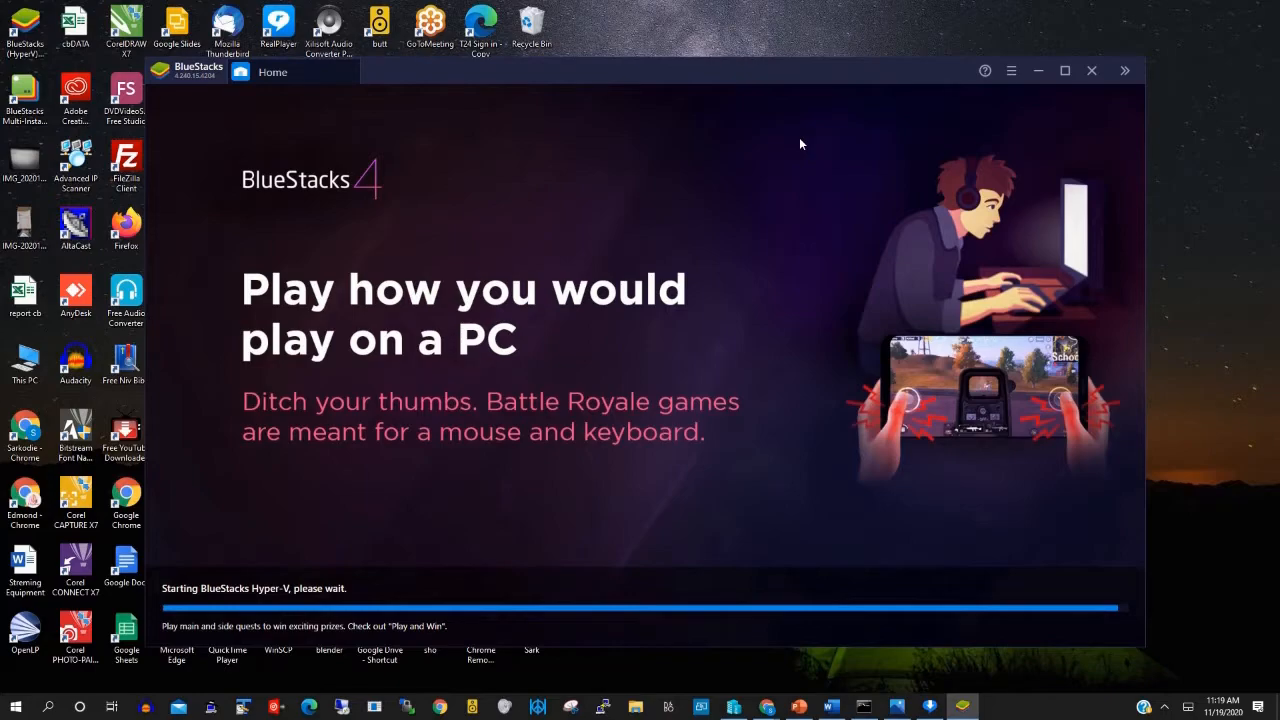
{"action": "left_click", "coordinate": [1124, 70]}
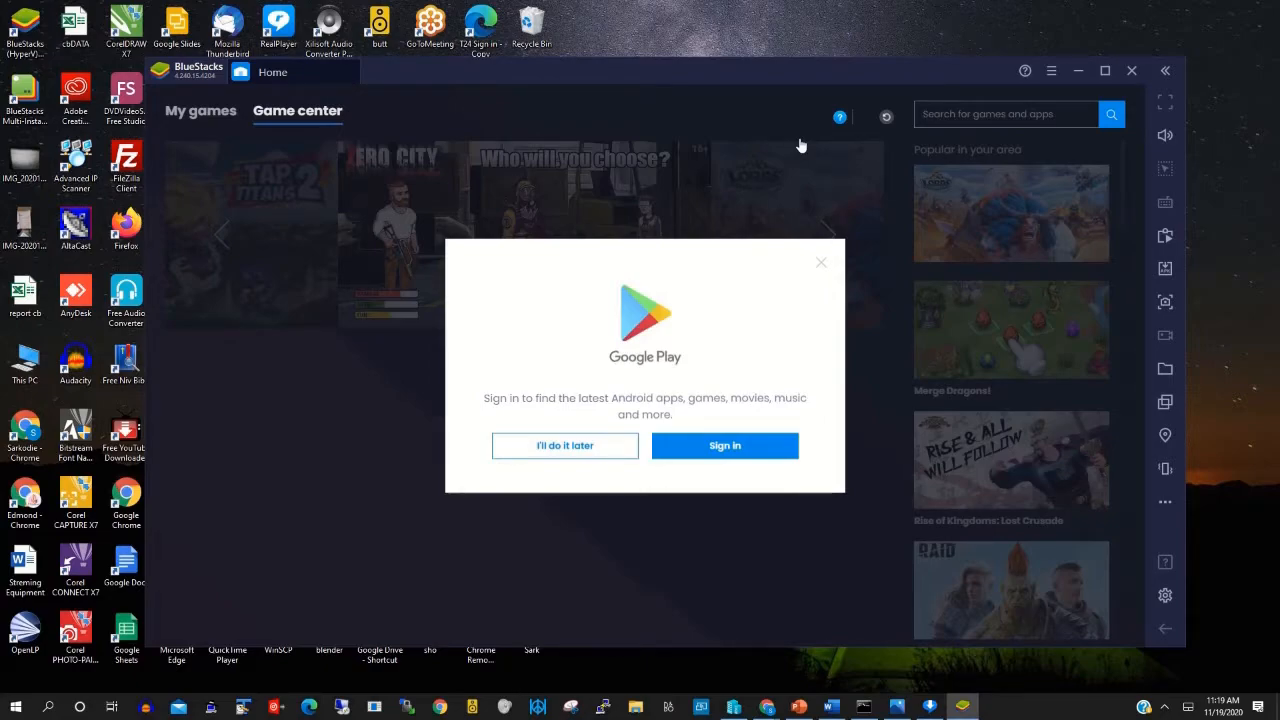
{"action": "mouse_move", "coordinate": [612, 30]}
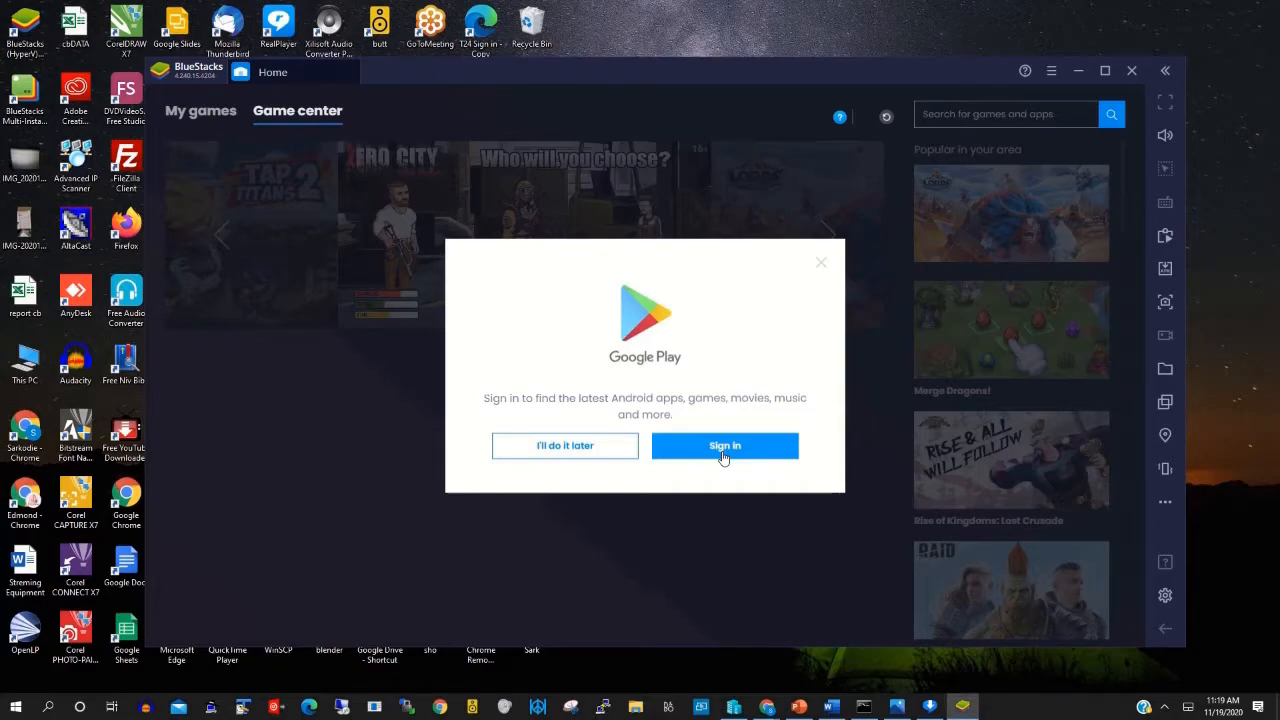
Step: Accept the Google Play sign-in prompt and reach the Google account sign-in page
{"action": "left_click", "coordinate": [724, 444]}
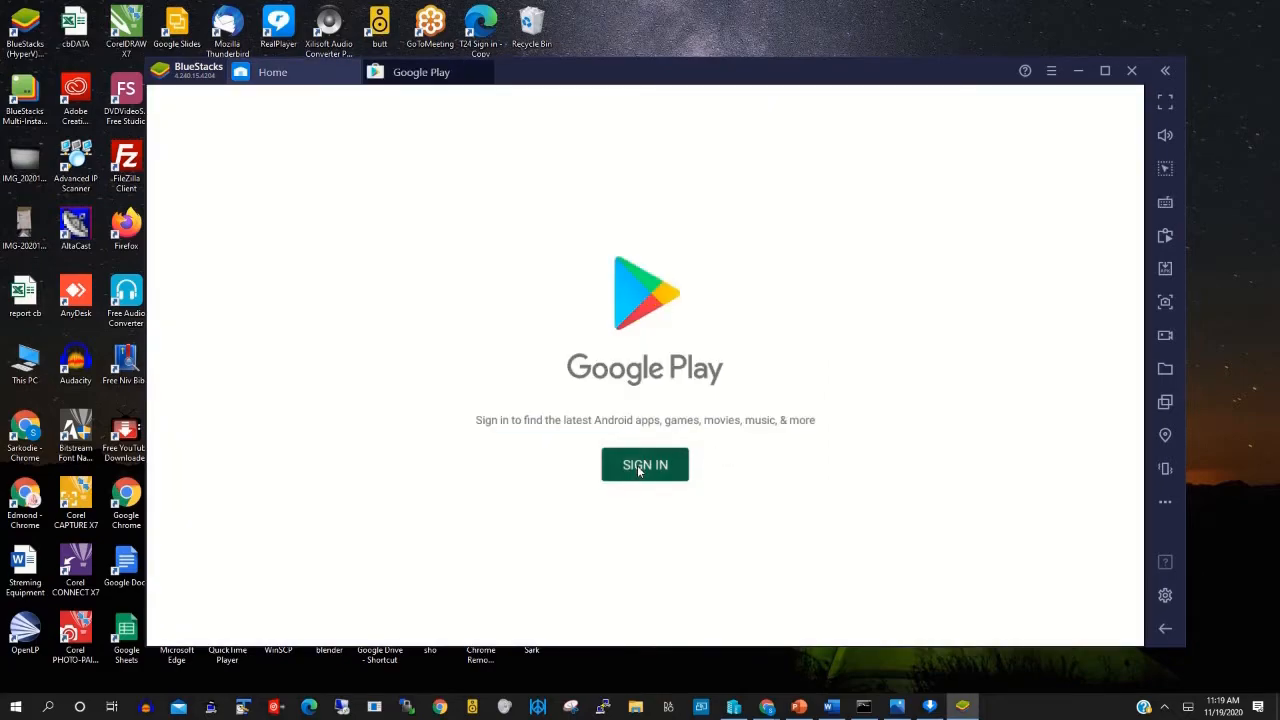
{"action": "left_click", "coordinate": [644, 464]}
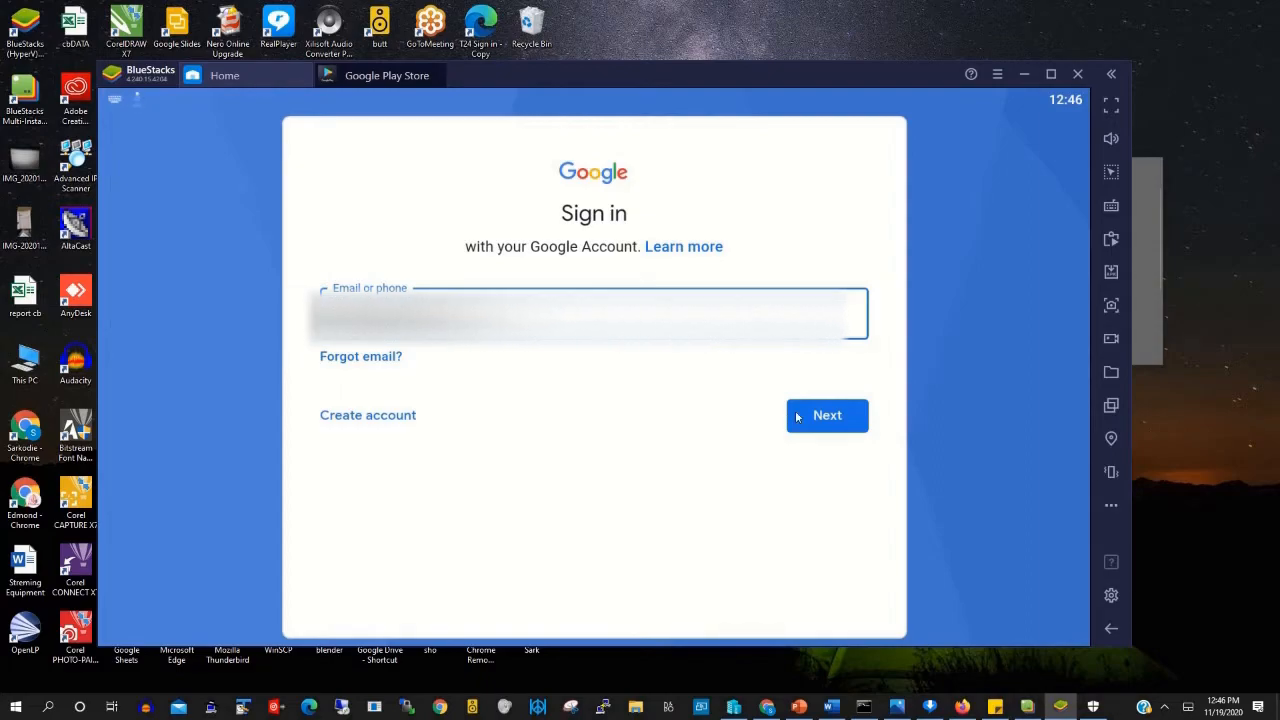
Step: Submit the Google account email and password to sign in
{"action": "left_click", "coordinate": [828, 414]}
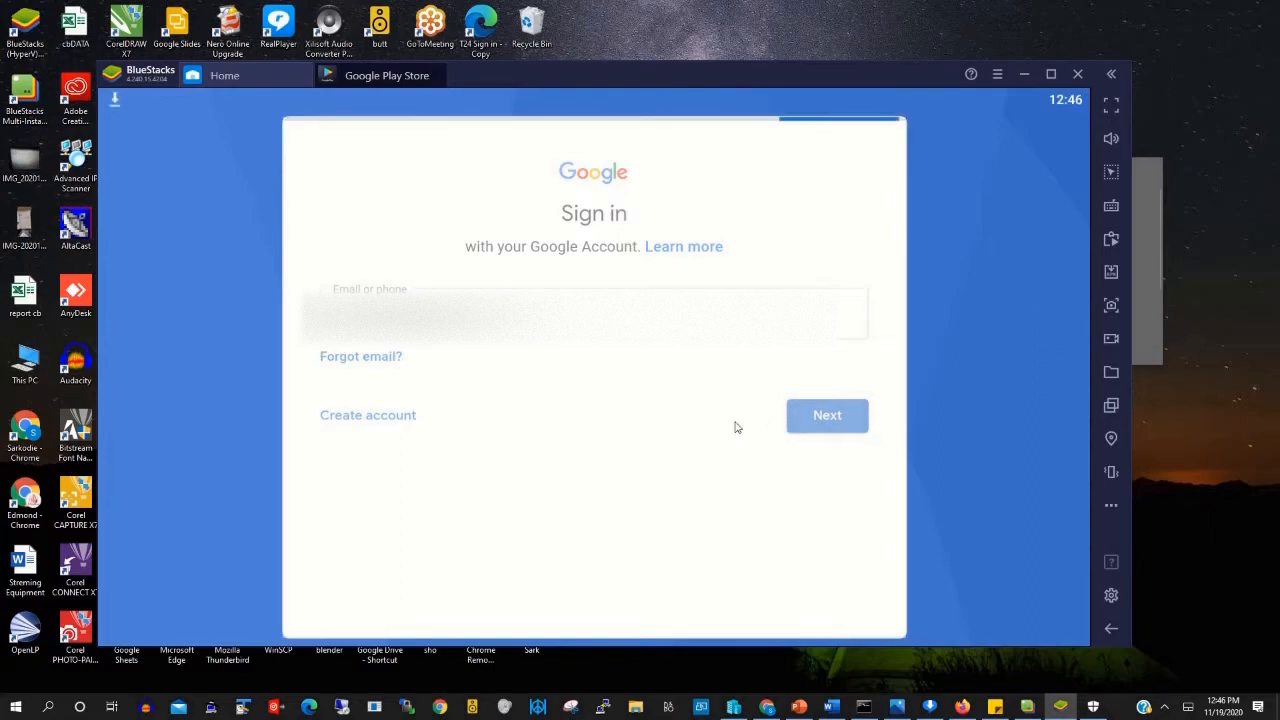
{"action": "left_click", "coordinate": [826, 414]}
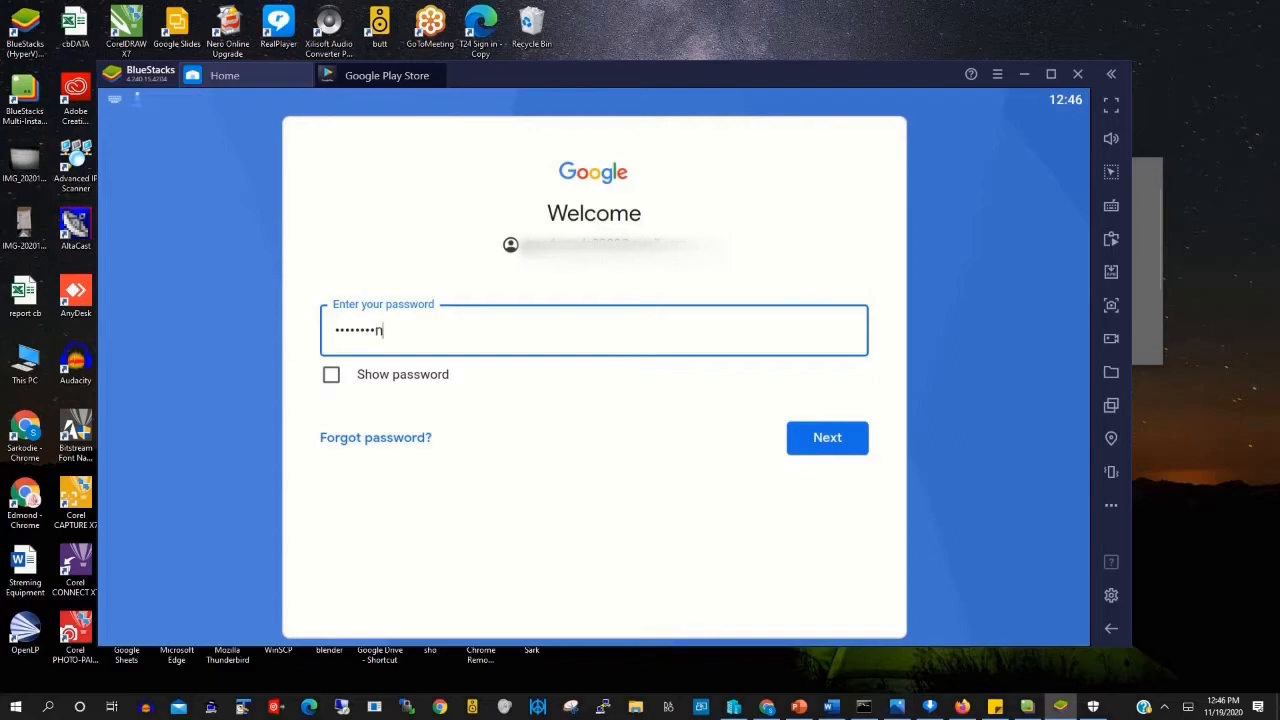
{"action": "left_click", "coordinate": [828, 436]}
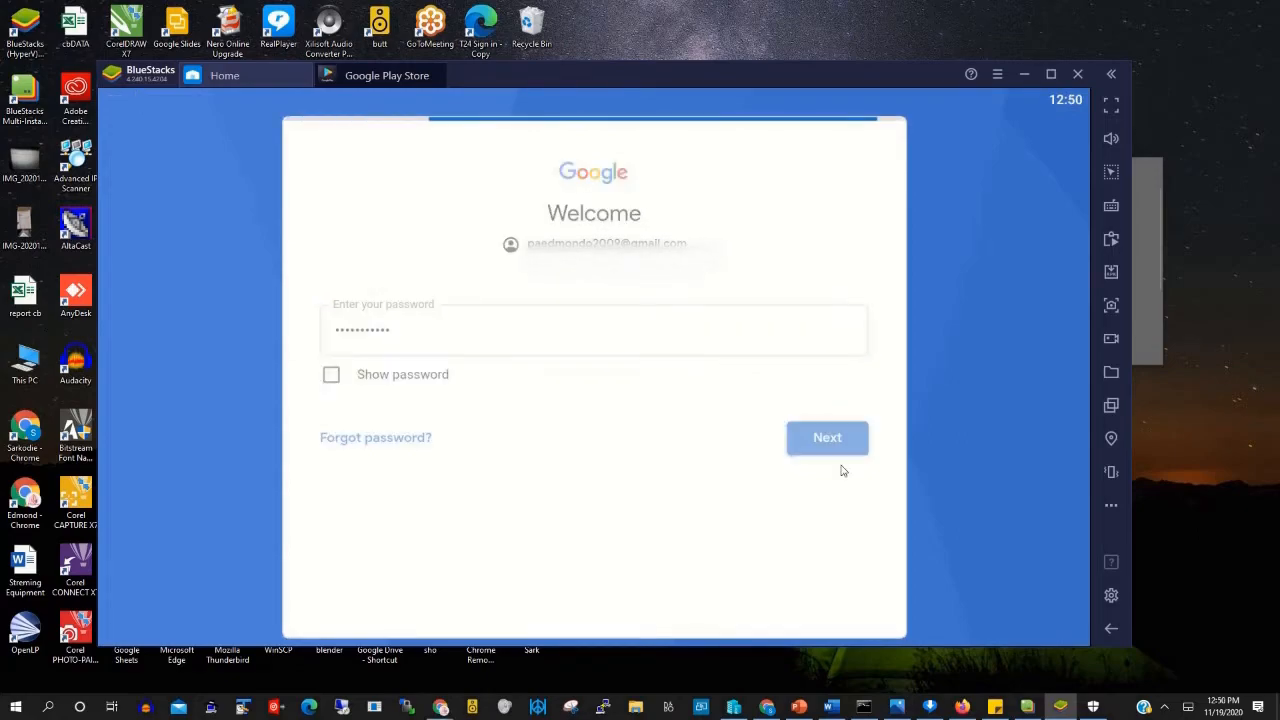
{"action": "left_click", "coordinate": [828, 436]}
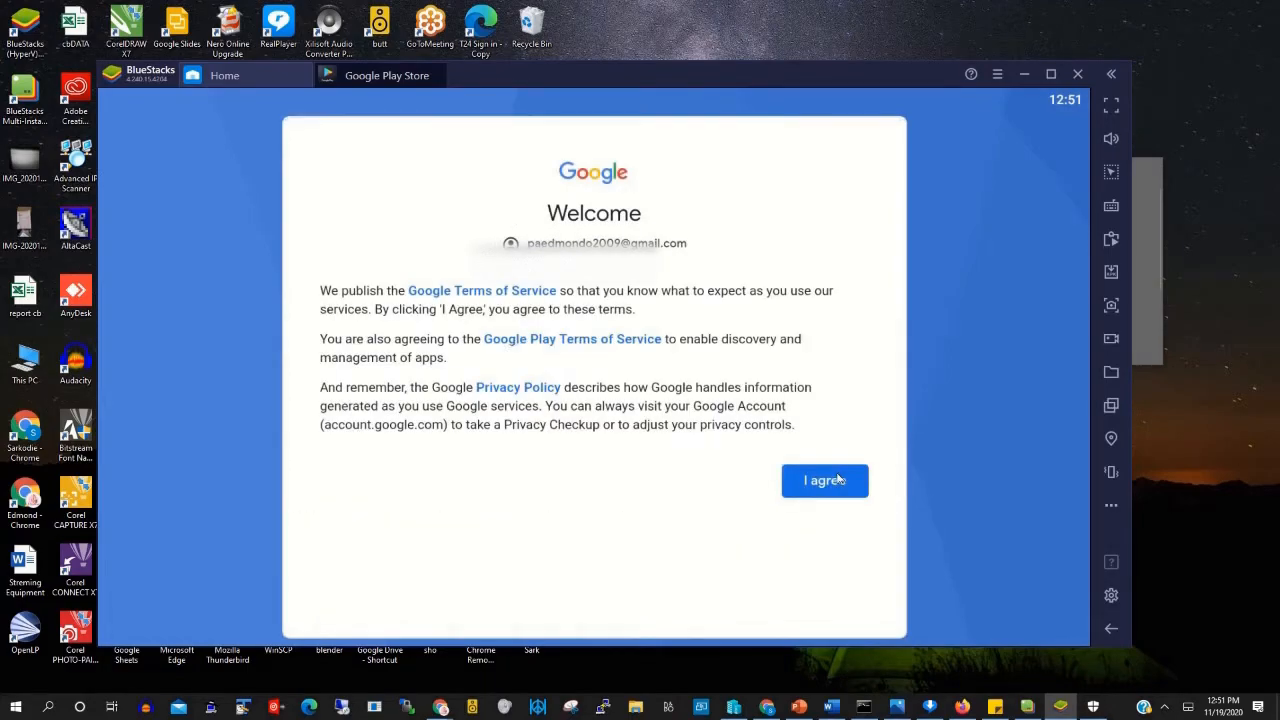
Step: Agree to the Google Terms of Service and accept the Google services settings
{"action": "left_click", "coordinate": [824, 480]}
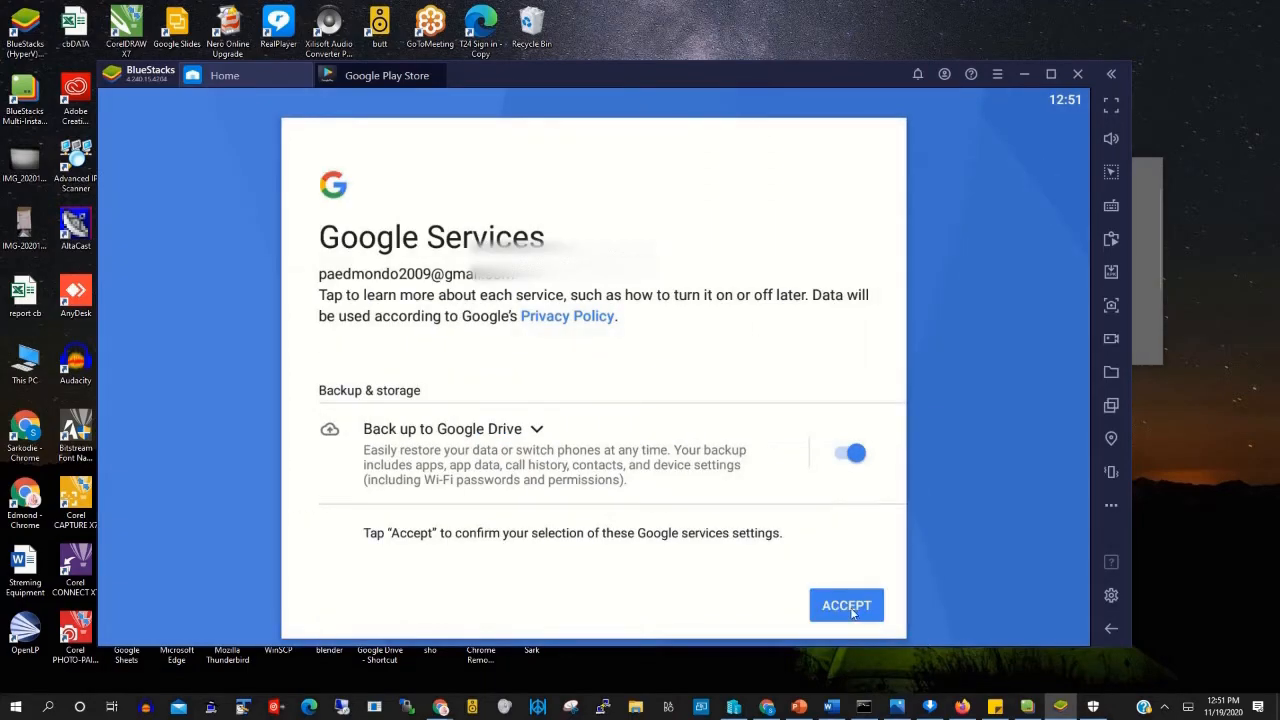
{"action": "left_click", "coordinate": [844, 604]}
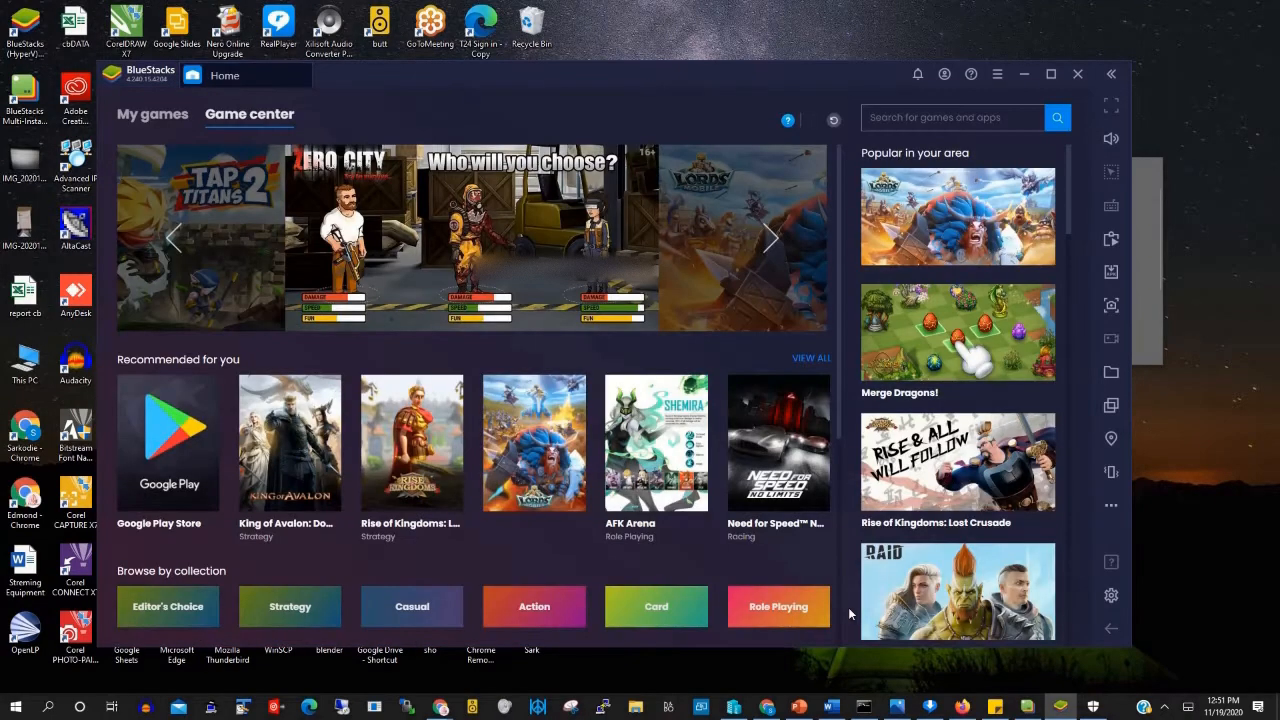
Step: Close the BlueStacks window, leaving the Windows desktop
{"action": "left_click", "coordinate": [152, 114]}
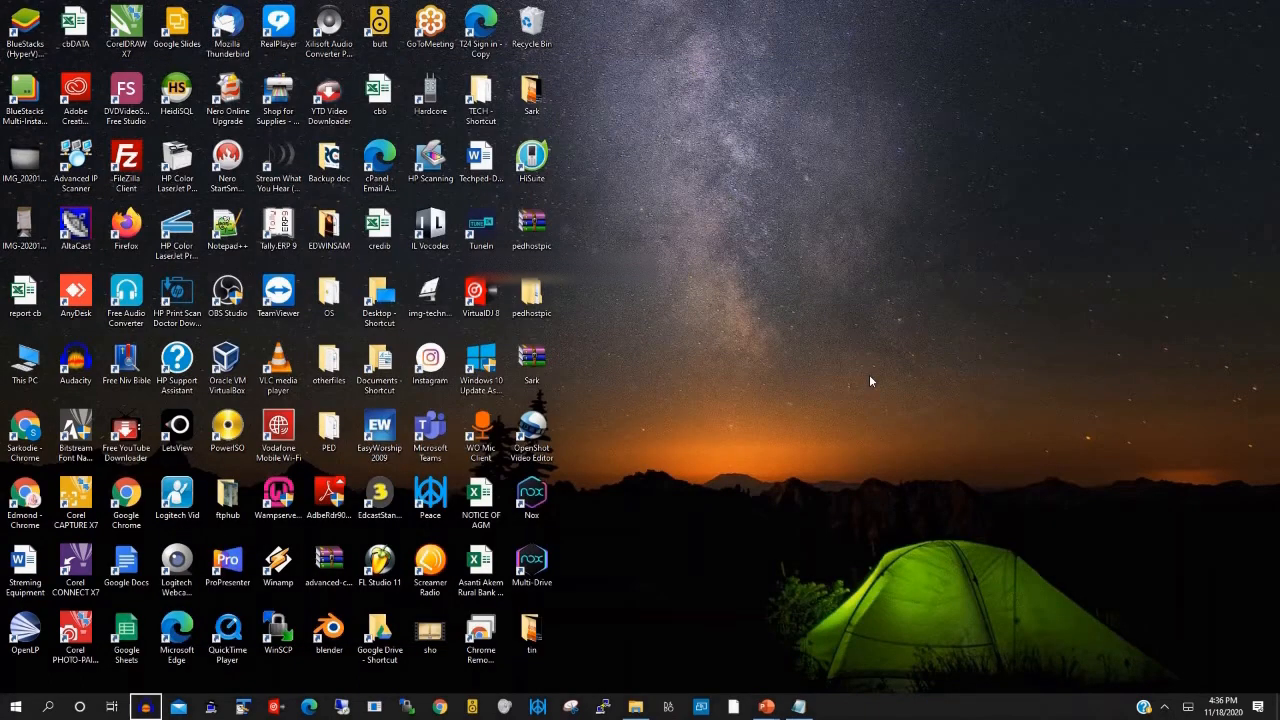
{"action": "mouse_move", "coordinate": [780, 368]}
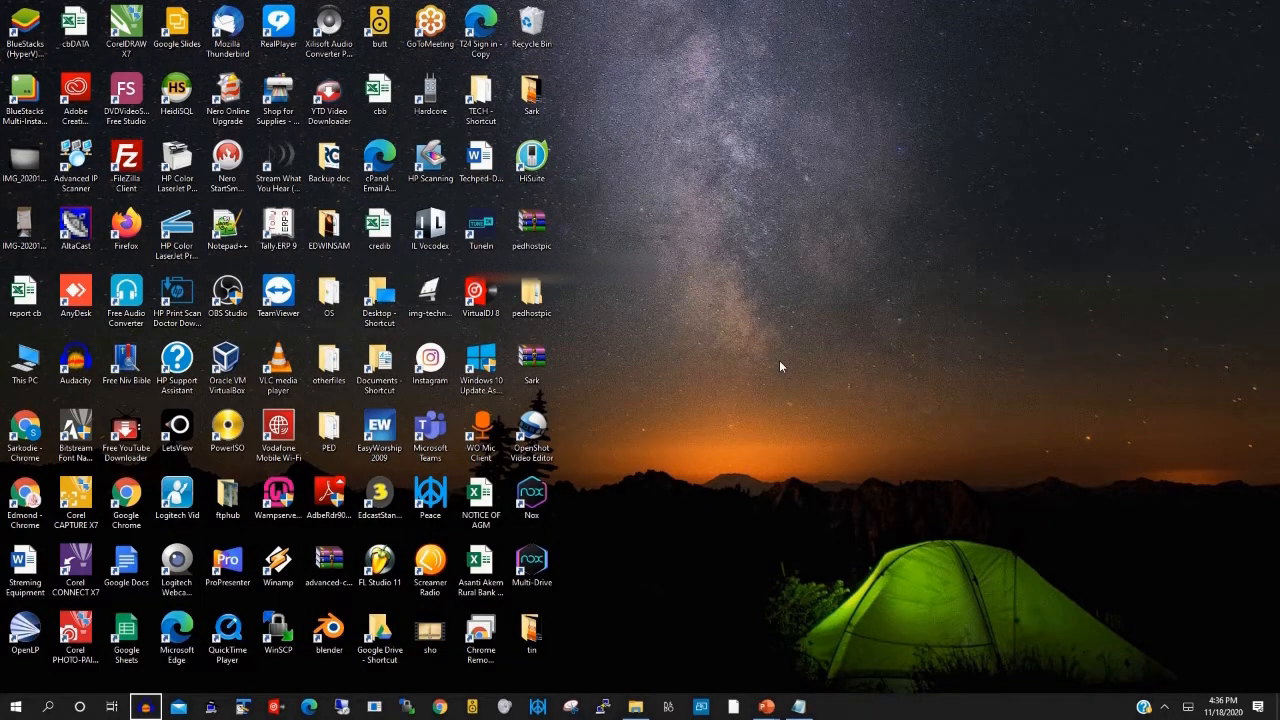